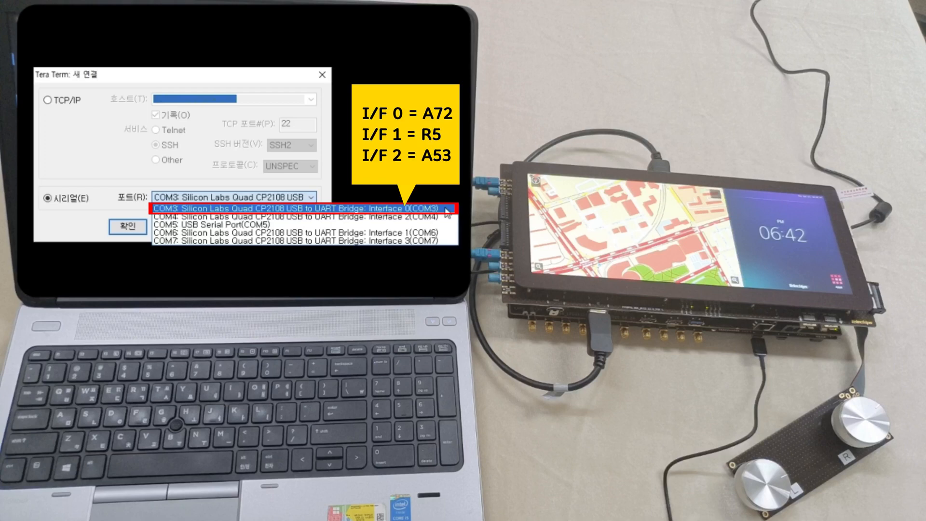
- Choose COM3 (Silicon Labs Quad CP2108 USB to UART Bridge, Interface 0) as the serial port
{"action": "left_click", "coordinate": [295, 206]}
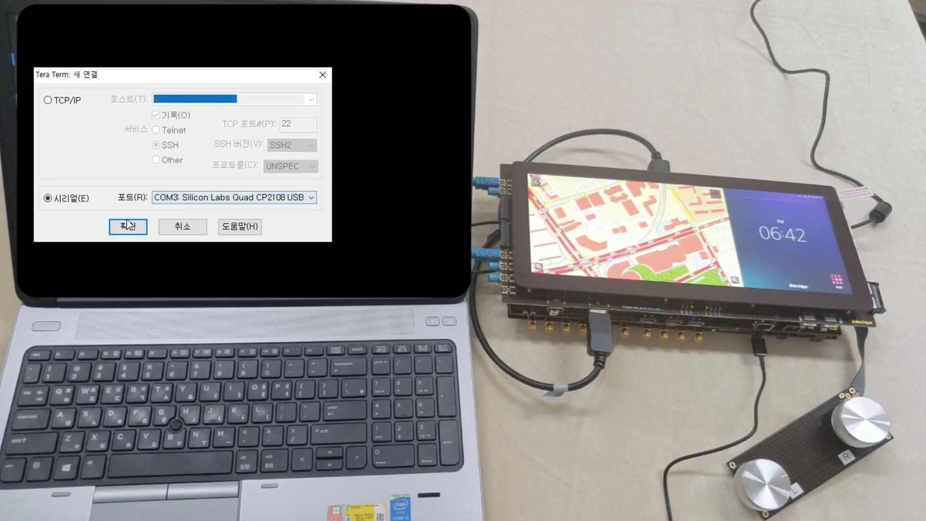